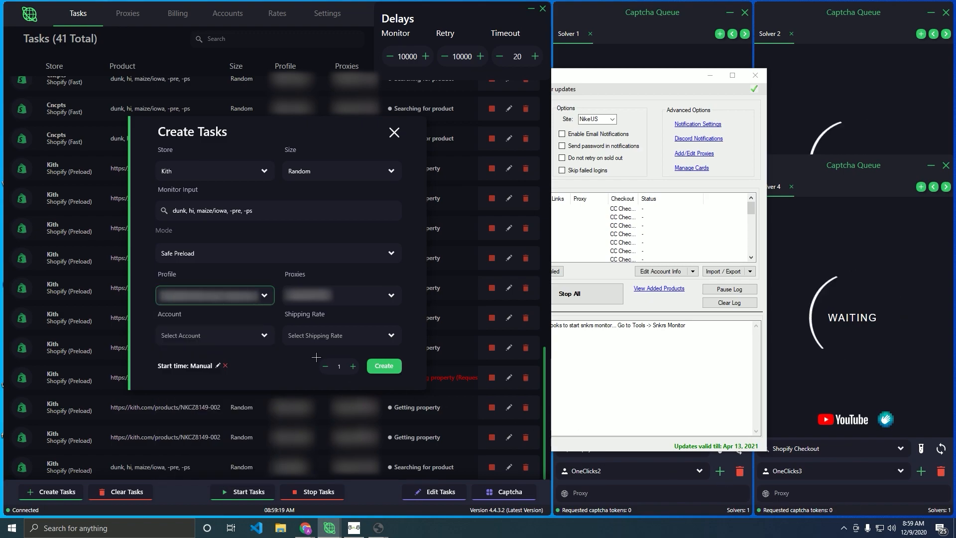
Close the Create Tasks form so the monitor and retry delays can read 7777.
click(384, 366)
text(7777)
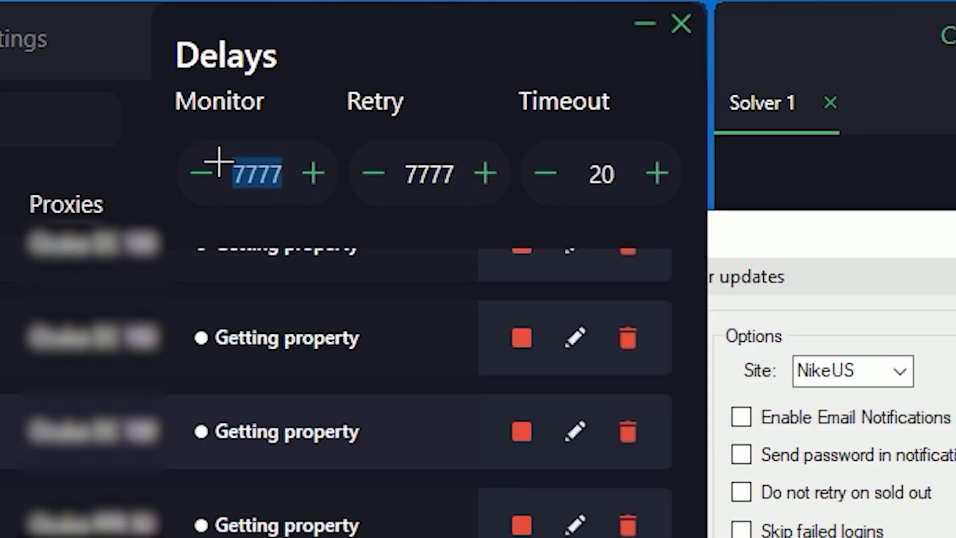
Enter 3600 as the monitor and retry delay values.
text(3600)
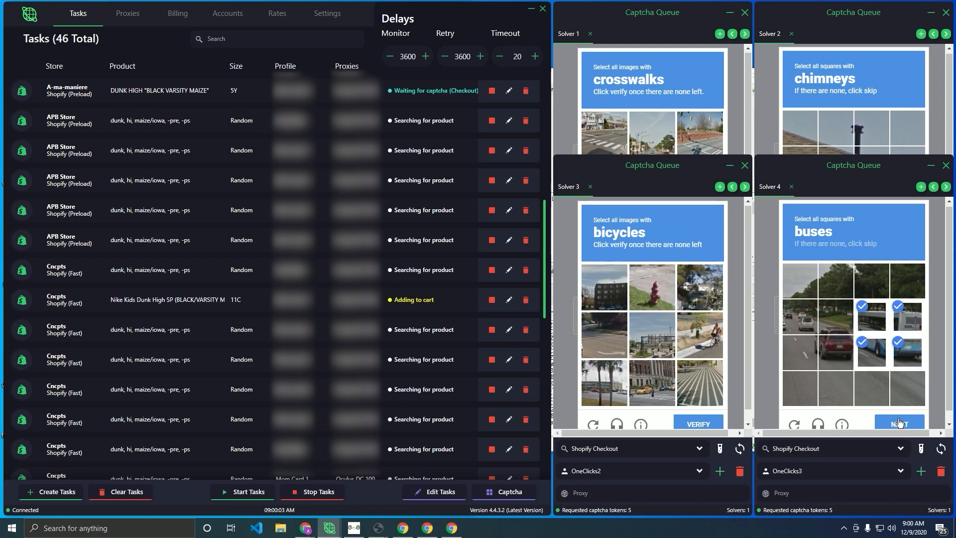
Solve the bus image captchas and answer the shoe-brand captcha with 'nike'.
click(898, 422)
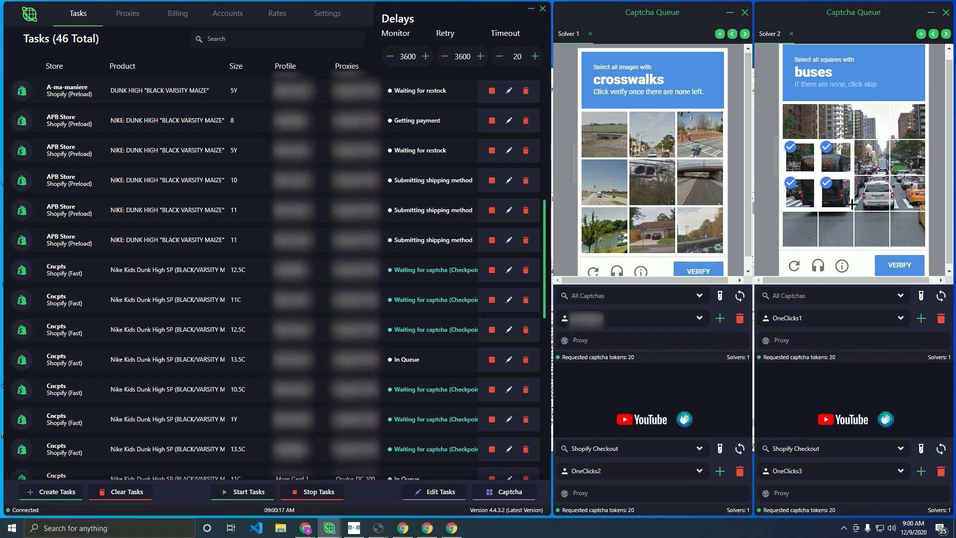
click(898, 265)
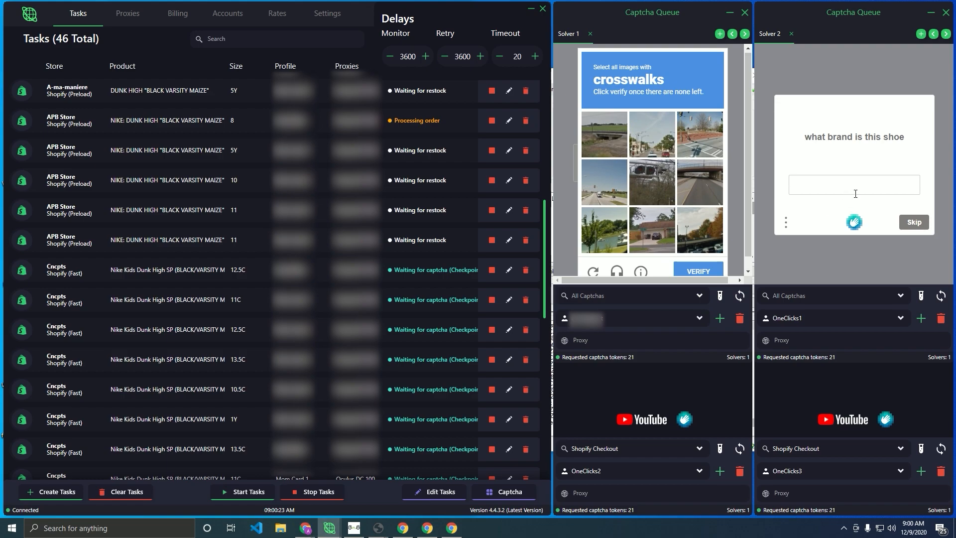
text(nike)
text(10000)
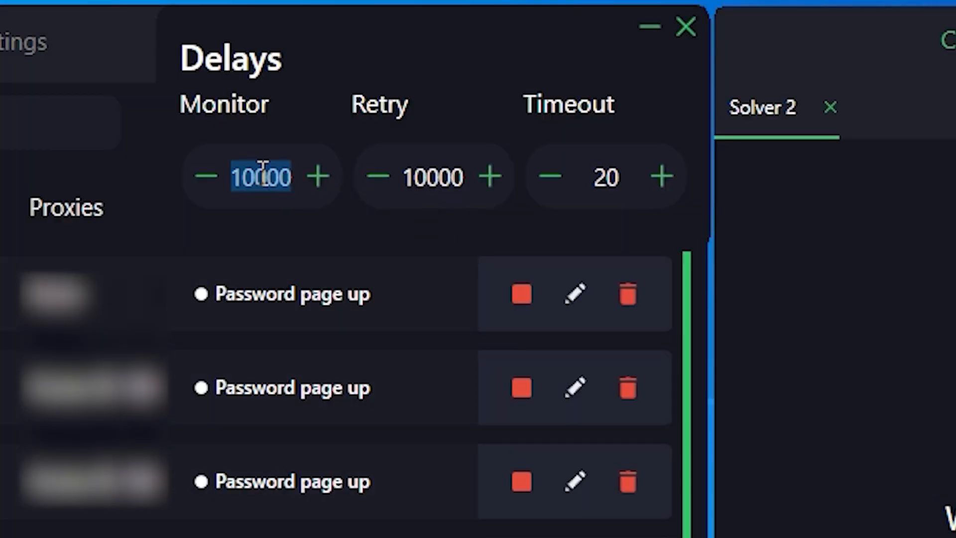
Set both monitor and retry delays to 4844 and answer the colour captcha 'orange'.
text(4444)
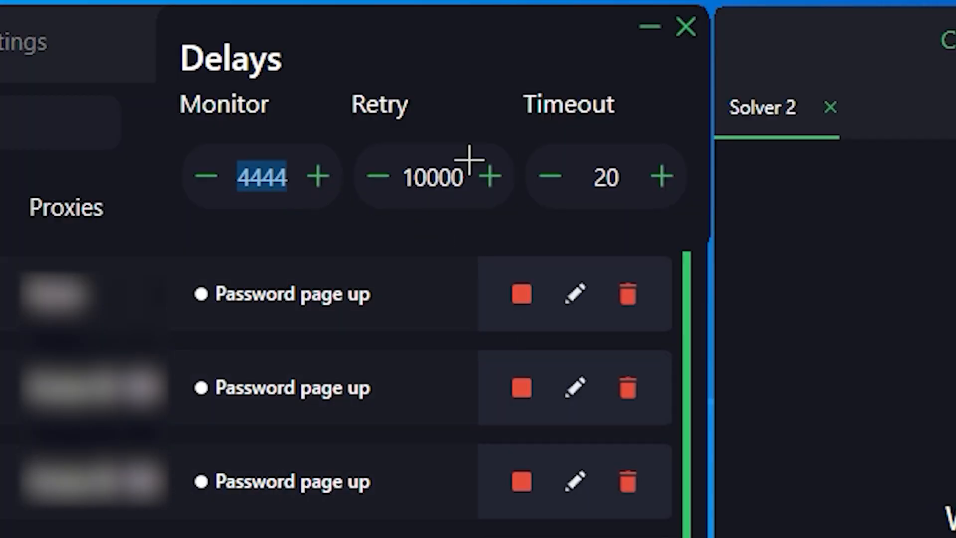
text(4444)
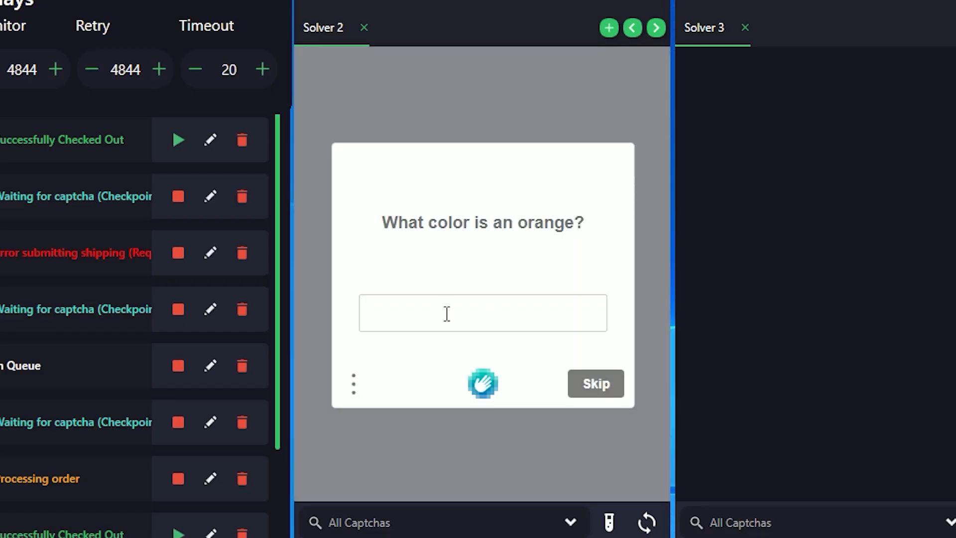
text(orange)
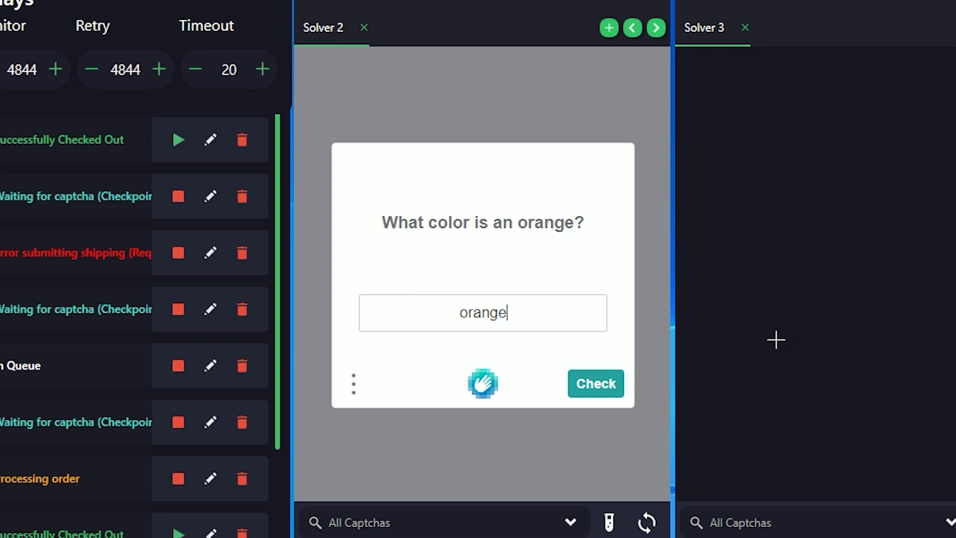